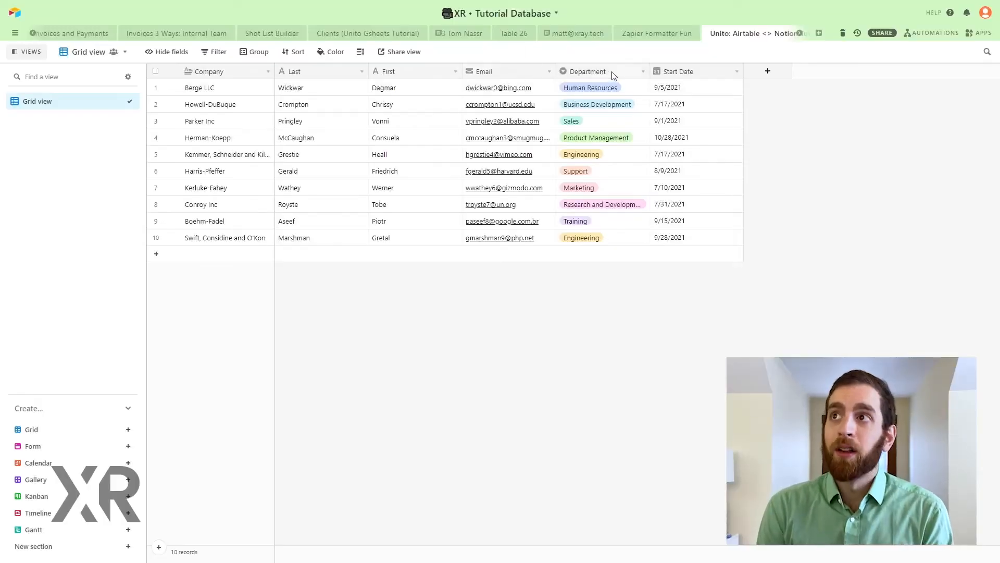
mouse_move(694, 72)
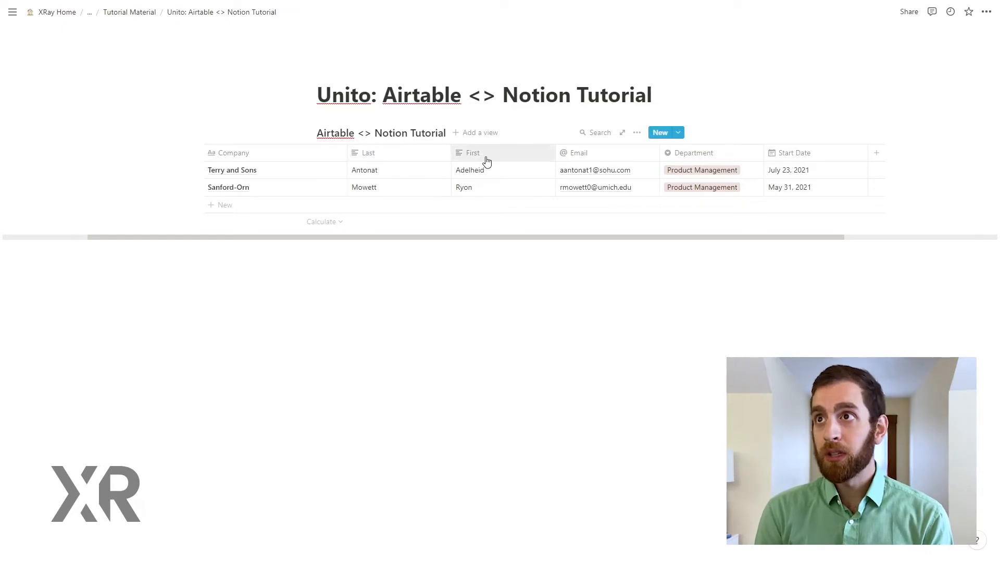
mouse_move(686, 162)
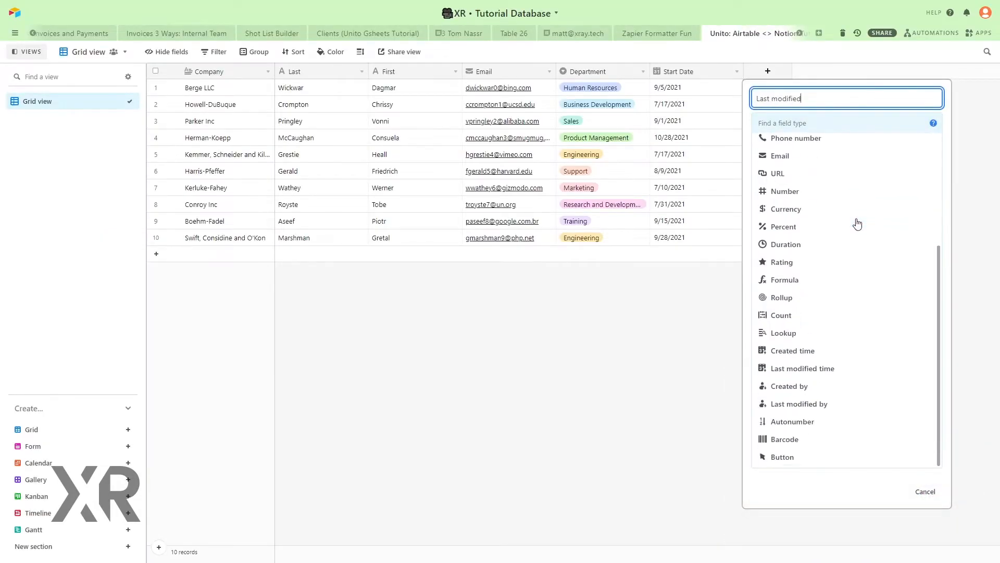
Step: Make the new Airtable field a Last modified time type and create it
left_click(802, 368)
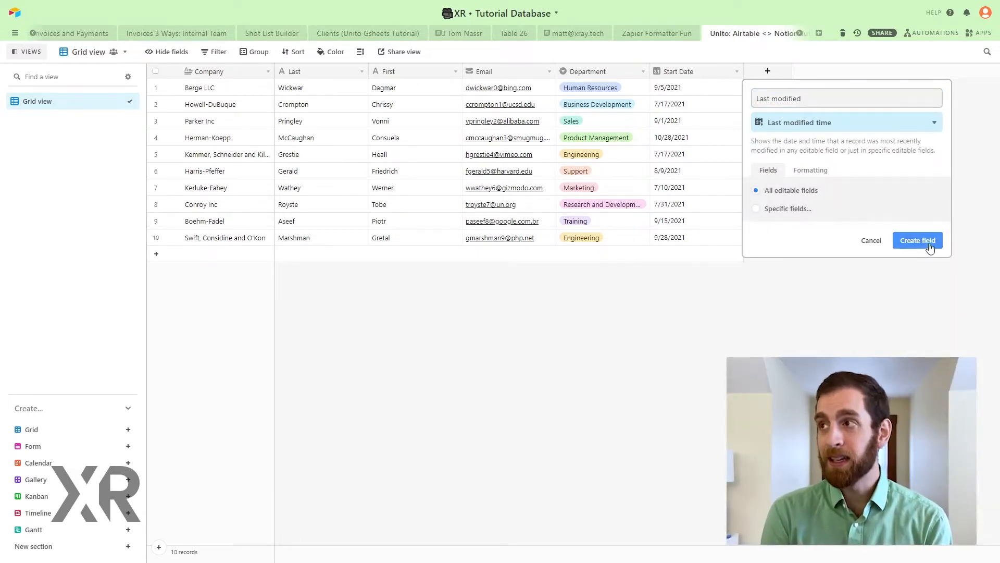
left_click(918, 239)
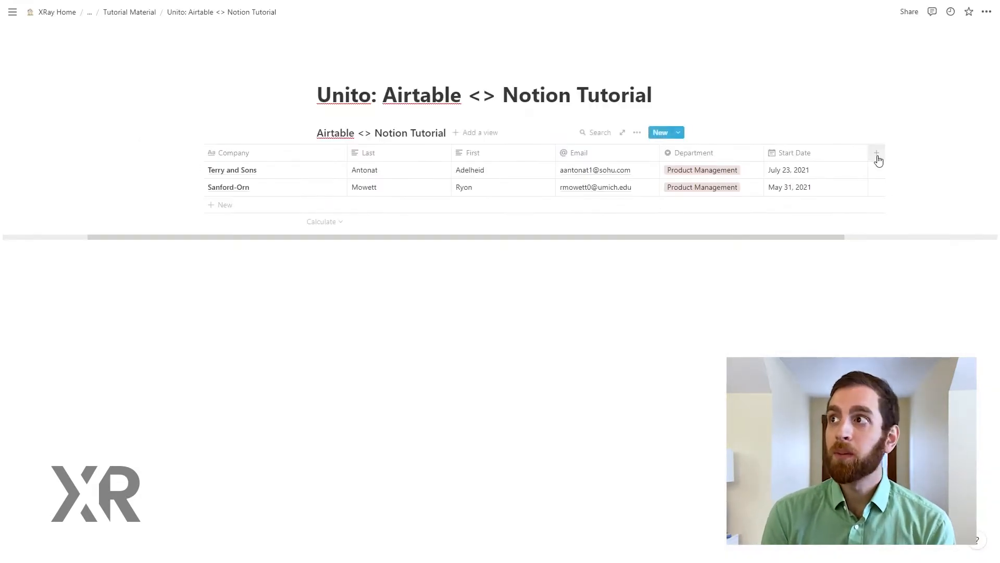
Step: Add a Last modified property column to the Notion tutorial database
left_click(876, 152)
type("Last modified")
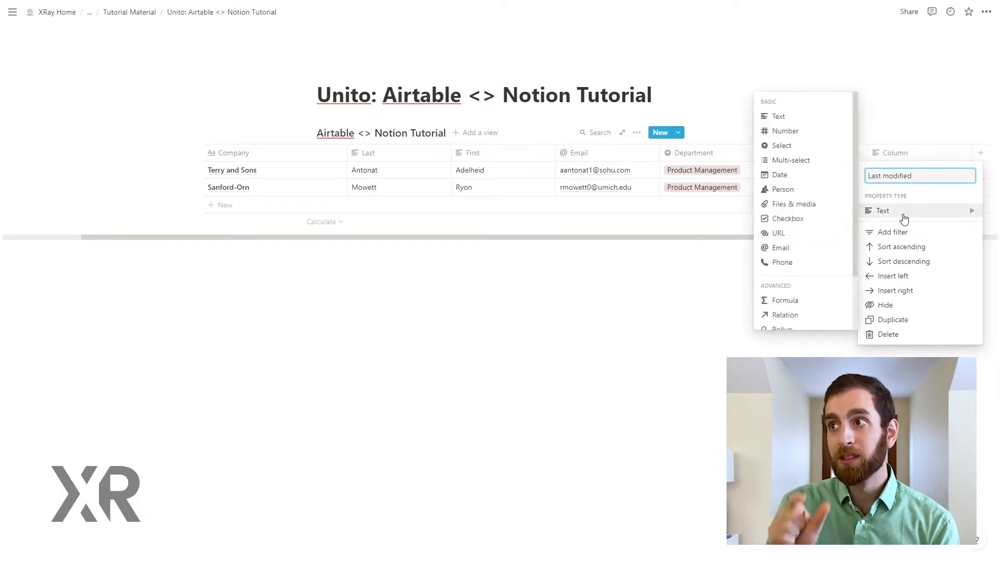
scroll("down", 3)
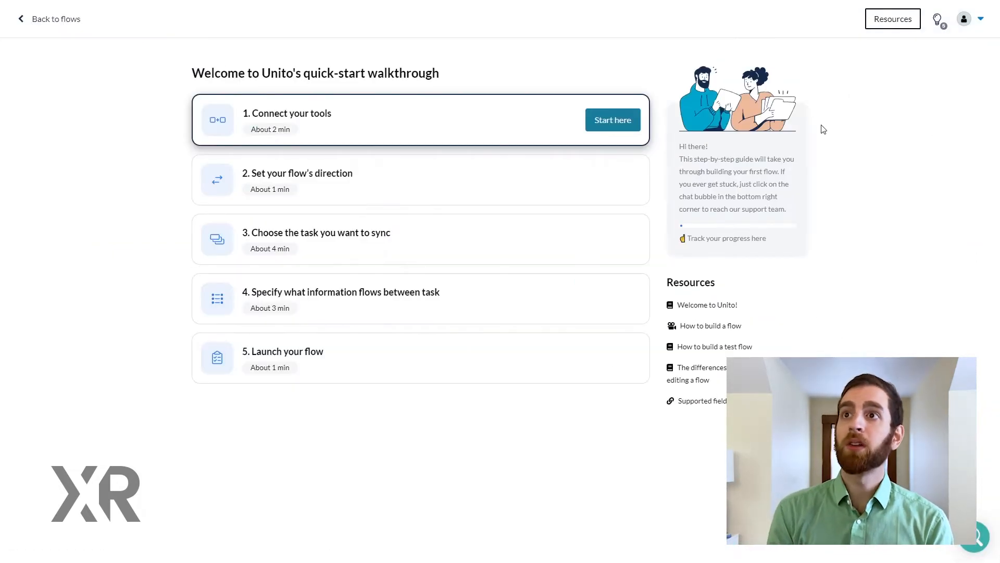
Step: Add Airtable with the existing account and the Unito: Airtable <> Notion Tutorial table
left_click(611, 120)
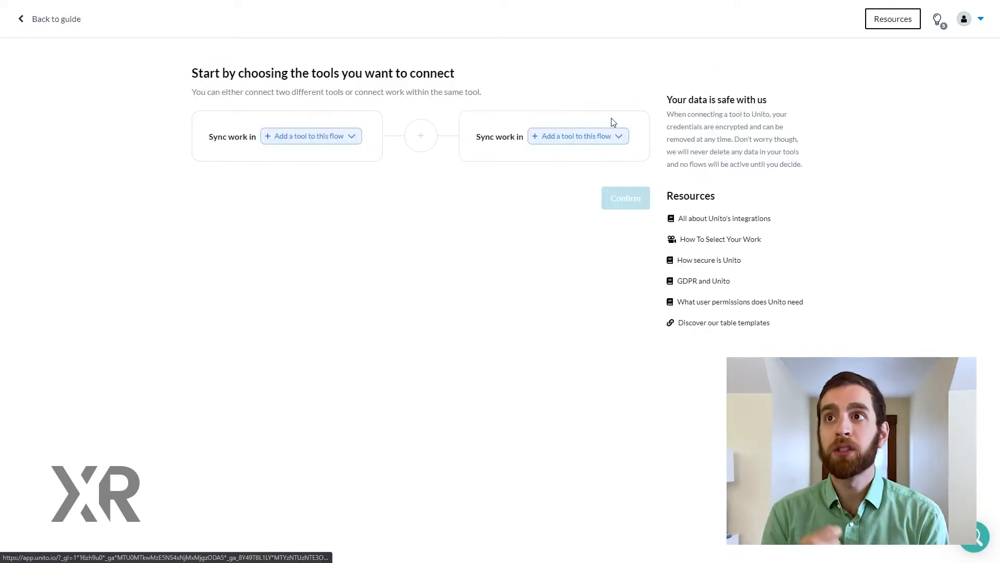
left_click(306, 135)
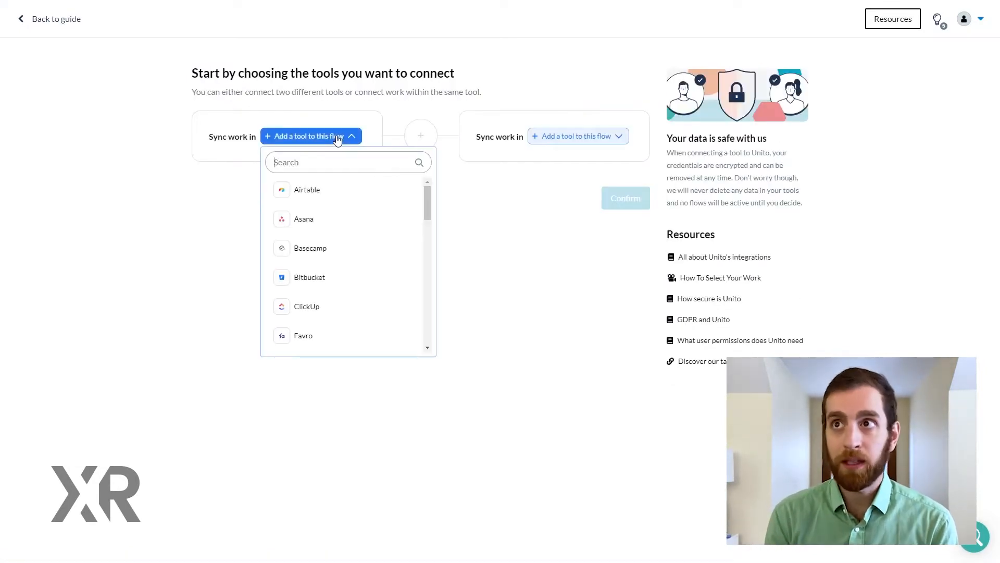
left_click(307, 190)
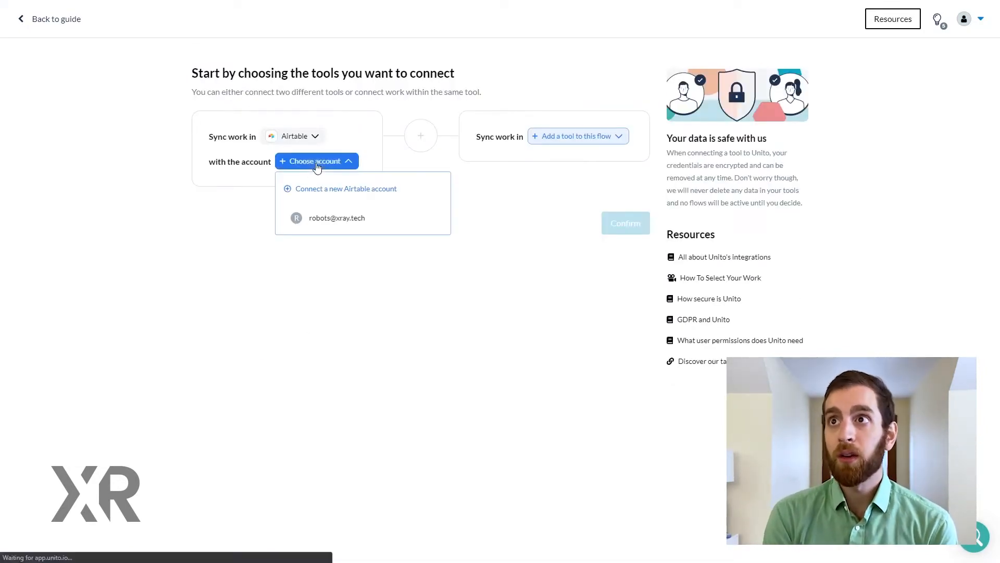
left_click(336, 217)
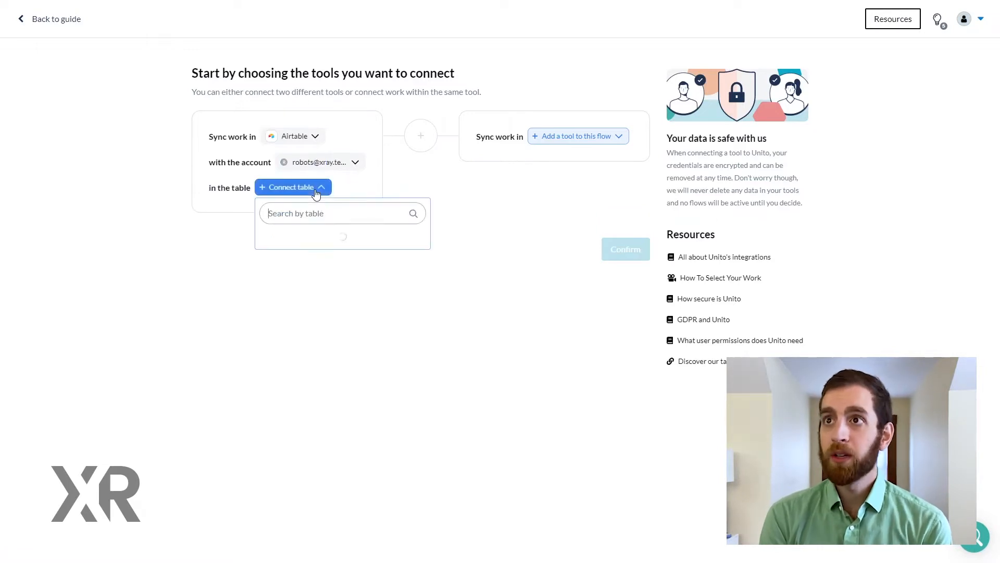
type("tutorial")
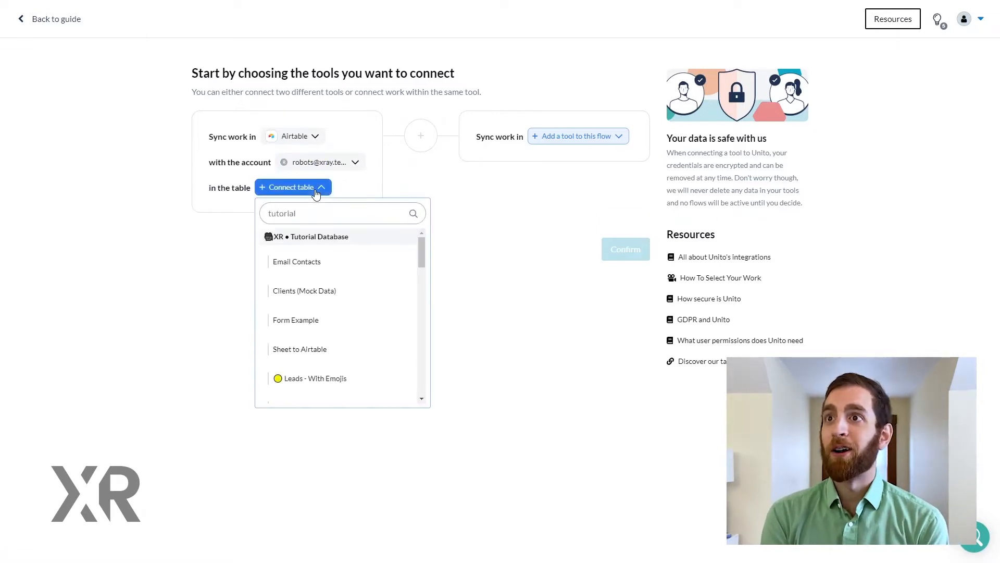
scroll("down", 3)
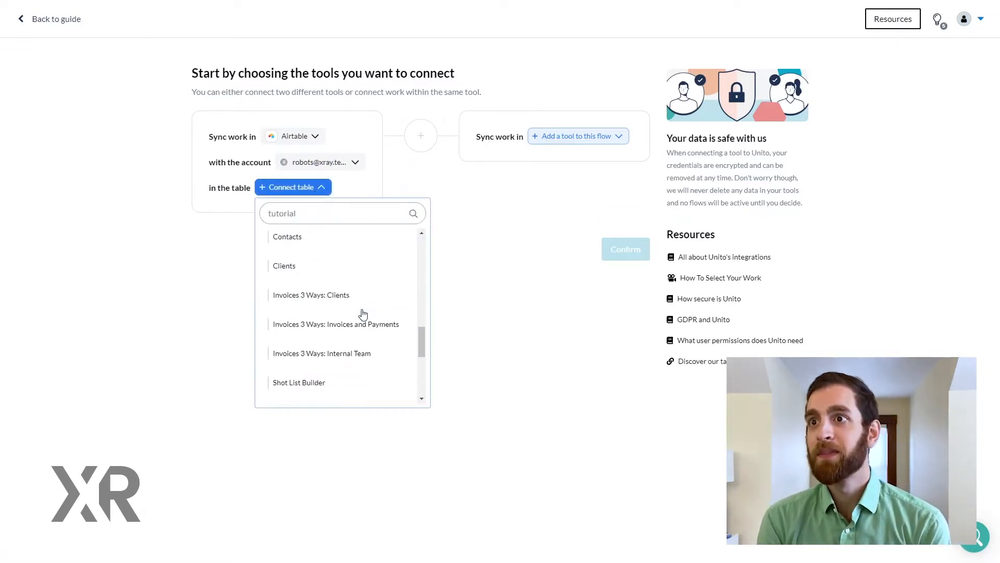
scroll("down", 3)
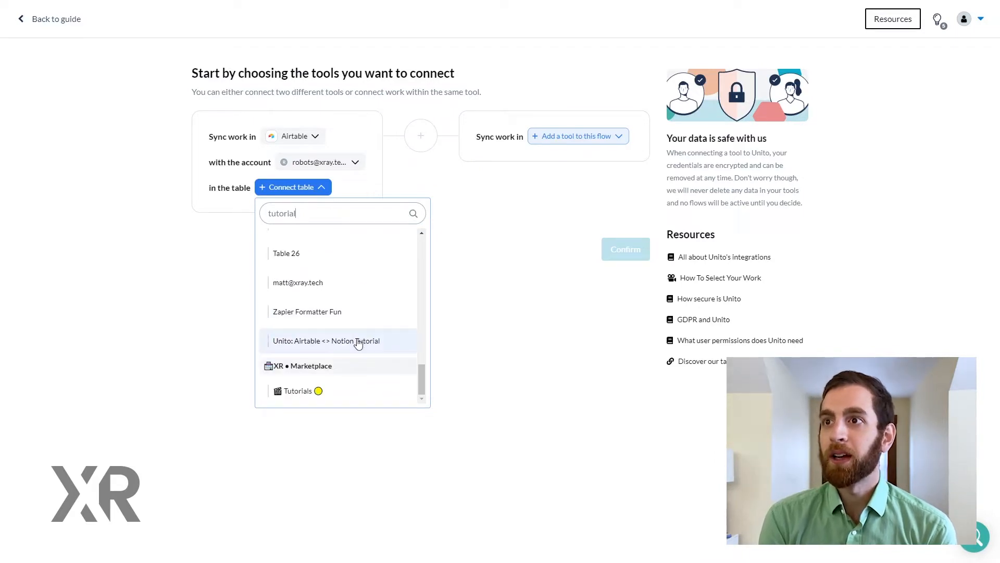
left_click(325, 340)
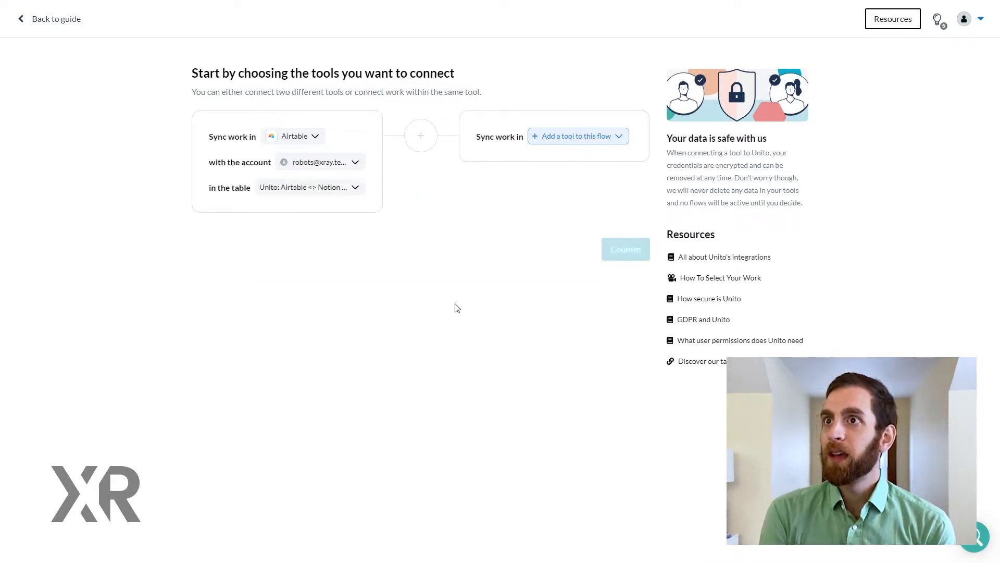
Step: Add Notion with the existing workspace and Airtable <> Notion Tutorial database, then confirm
left_click(573, 136)
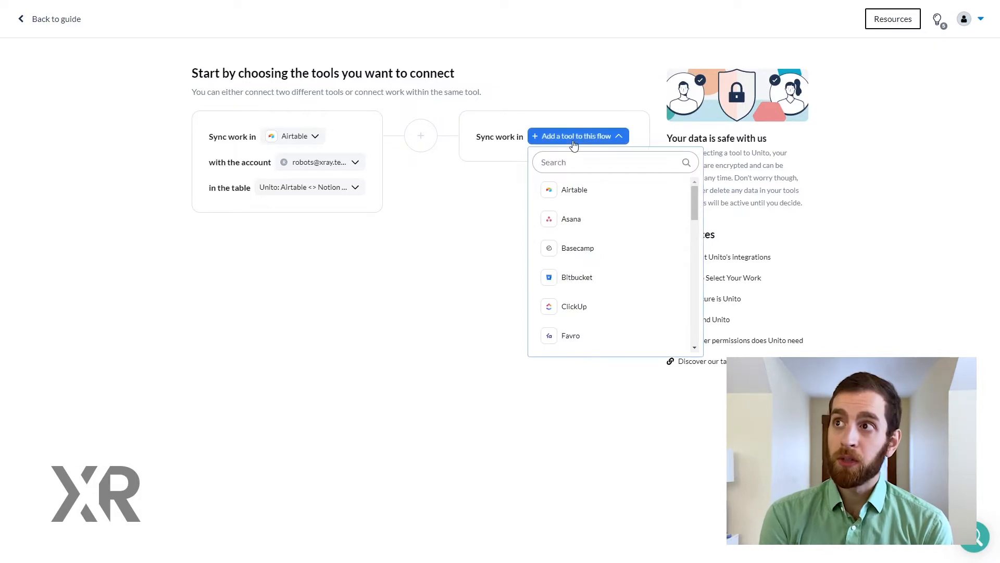
type("notio")
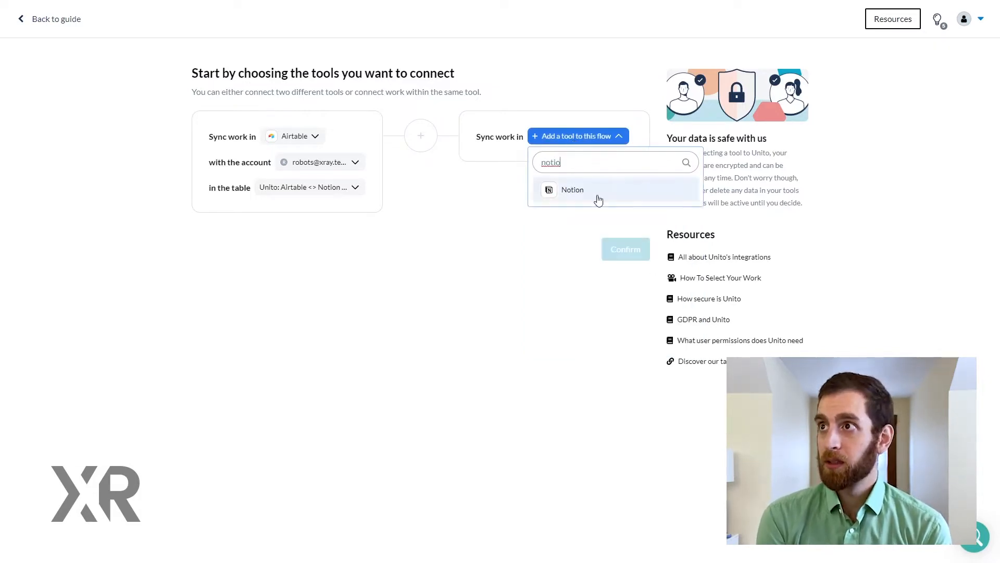
left_click(572, 189)
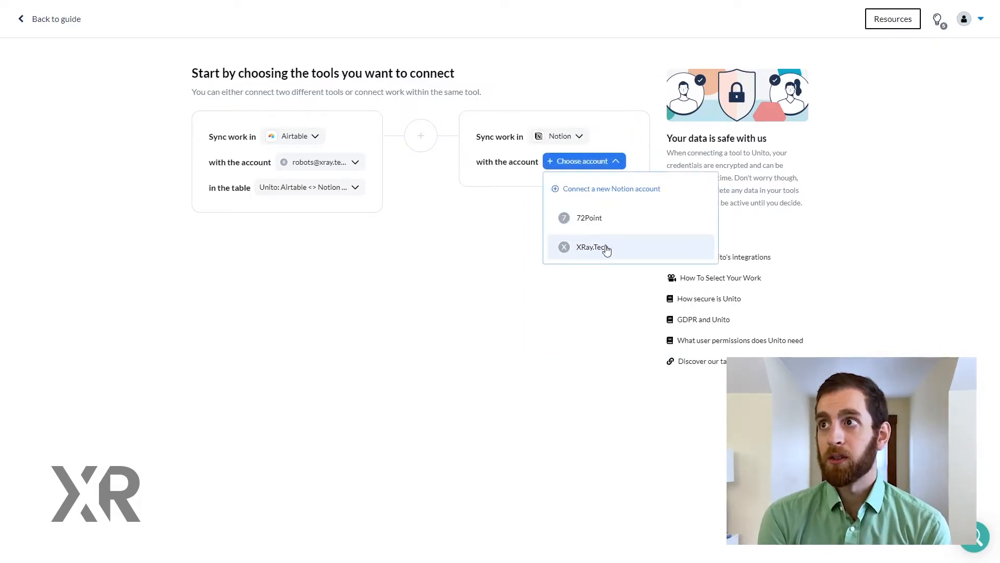
left_click(592, 247)
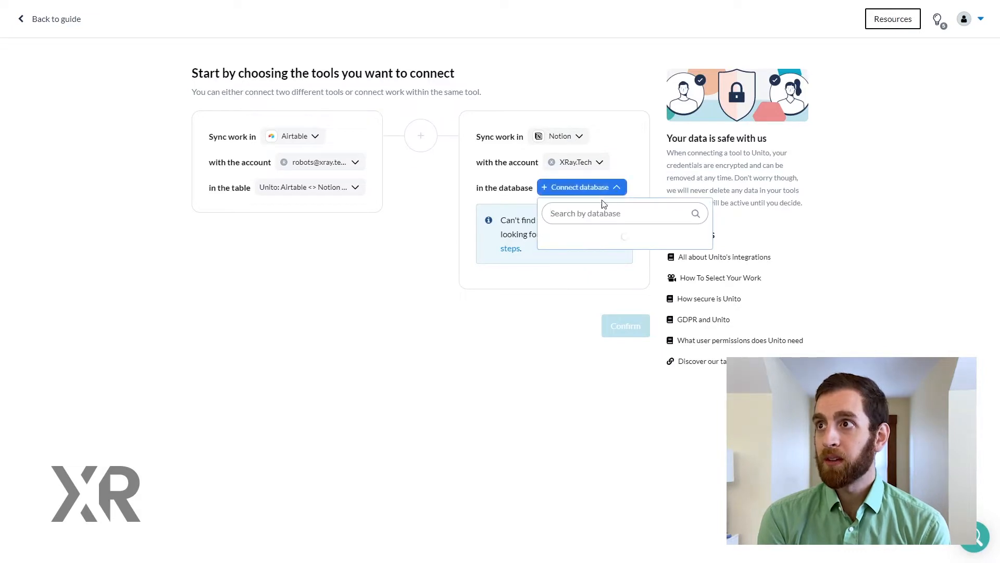
type("tutorial")
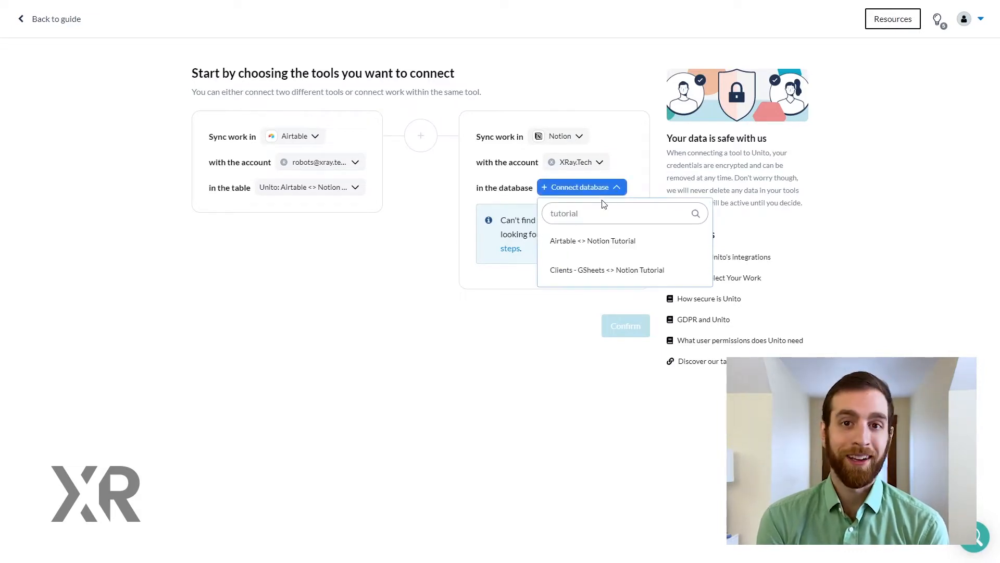
left_click(592, 240)
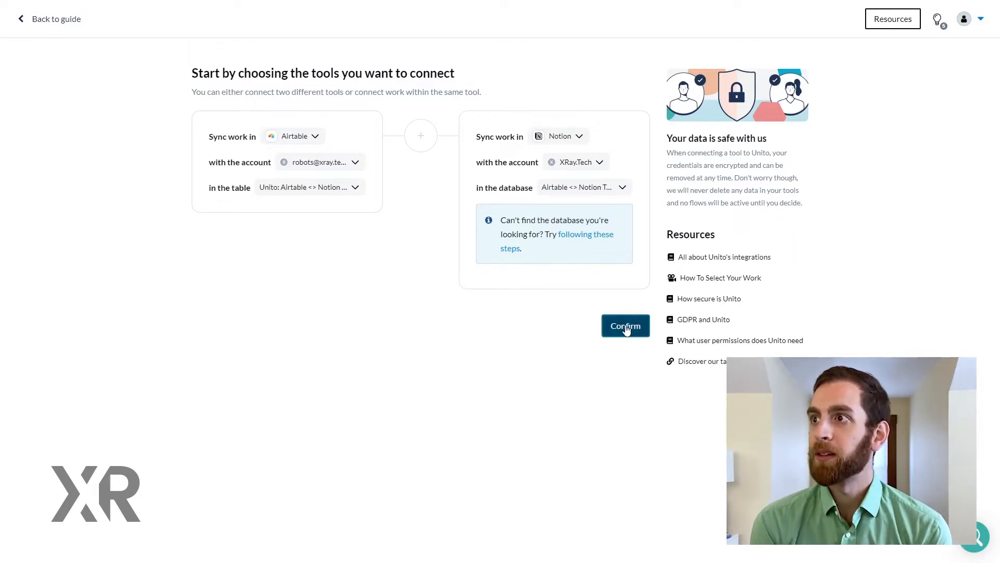
left_click(624, 325)
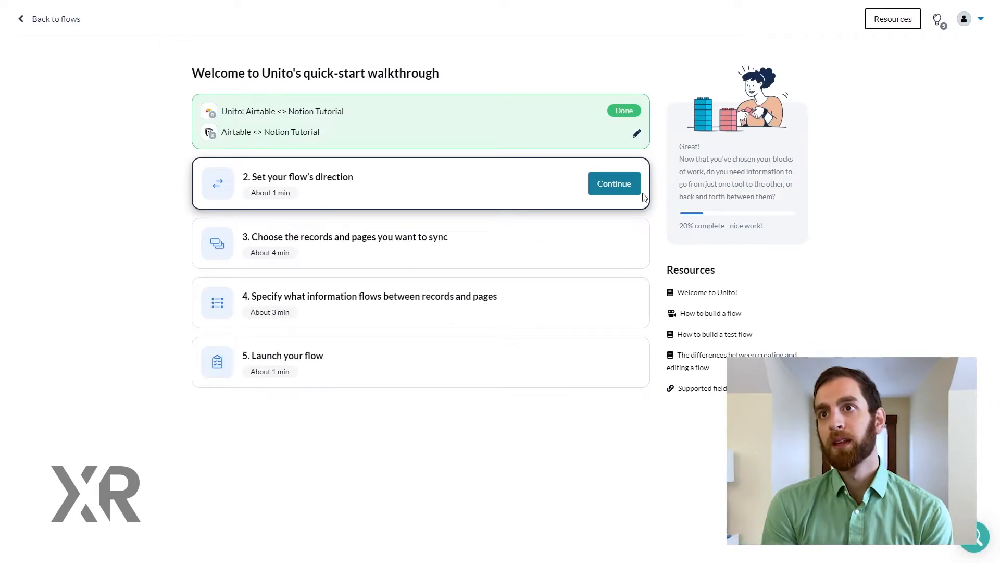
Step: Keep the flow direction two-way between Airtable and Notion and confirm it
left_click(613, 182)
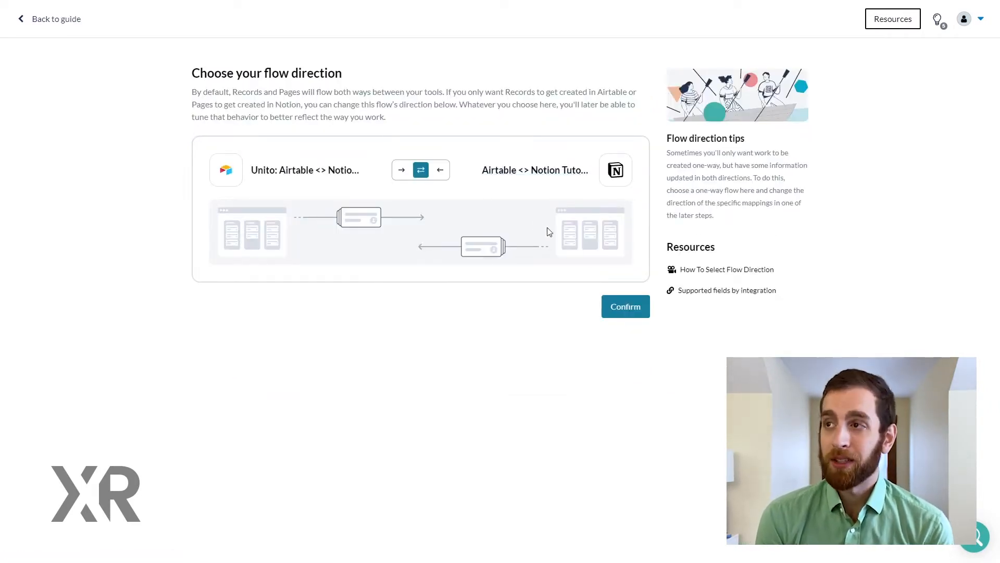
mouse_move(440, 170)
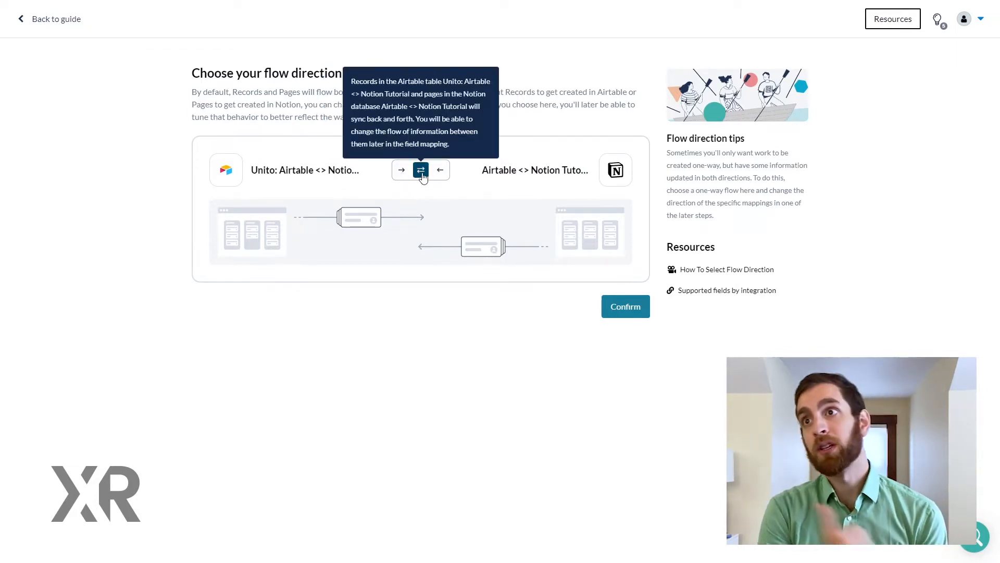
left_click(625, 307)
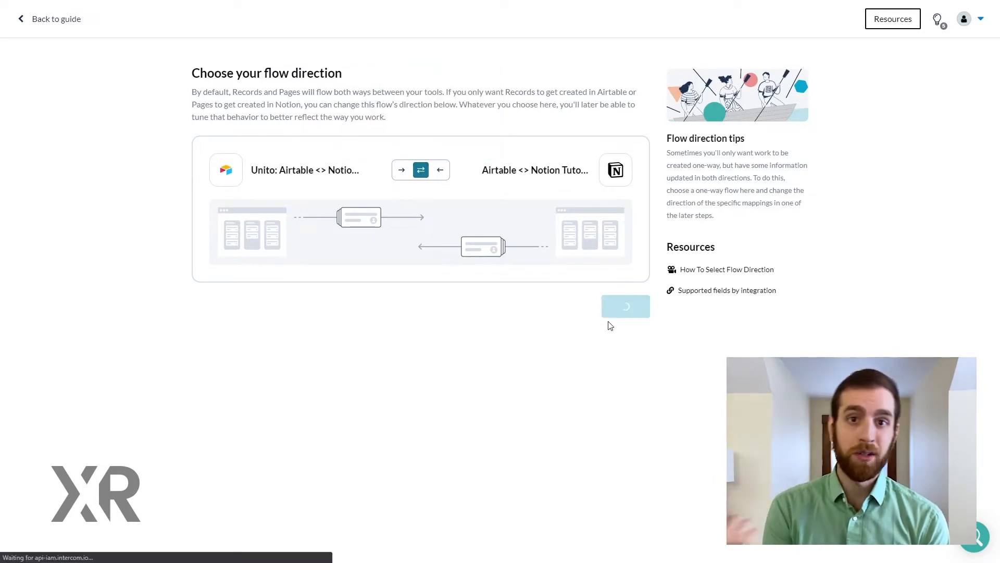
Step: Accept the two default IF/THEN rules for both sync directions
left_click(625, 306)
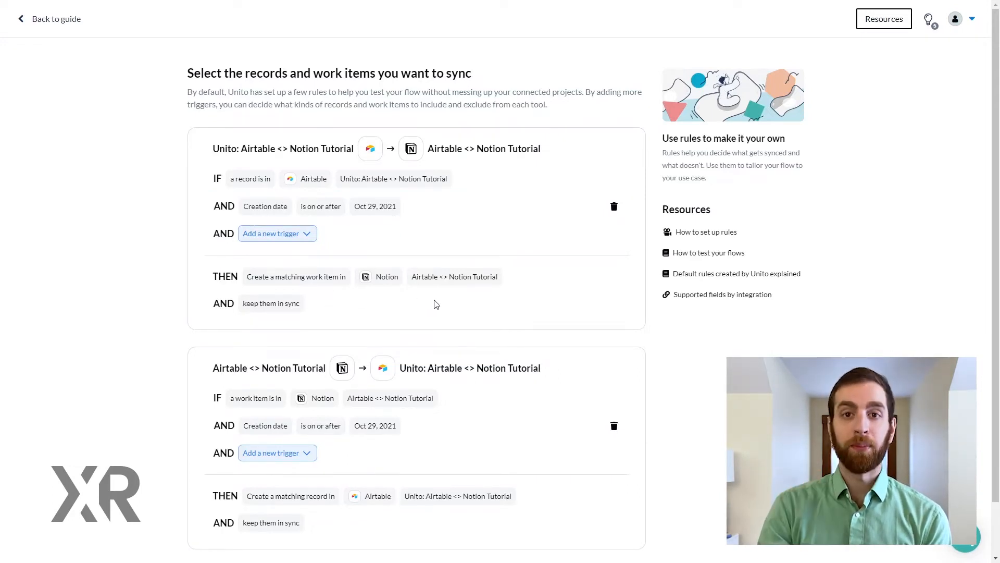
scroll("down", 3)
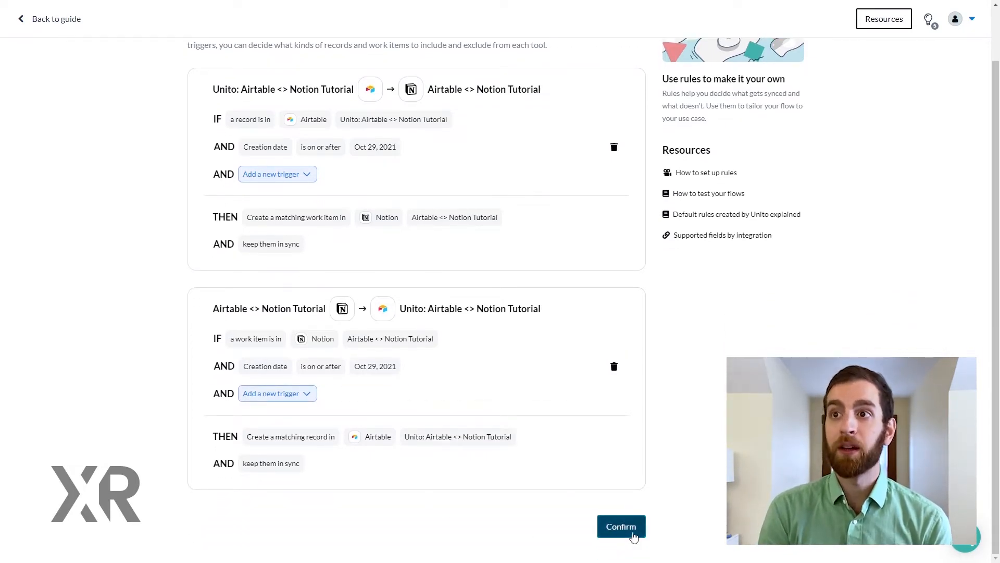
left_click(621, 526)
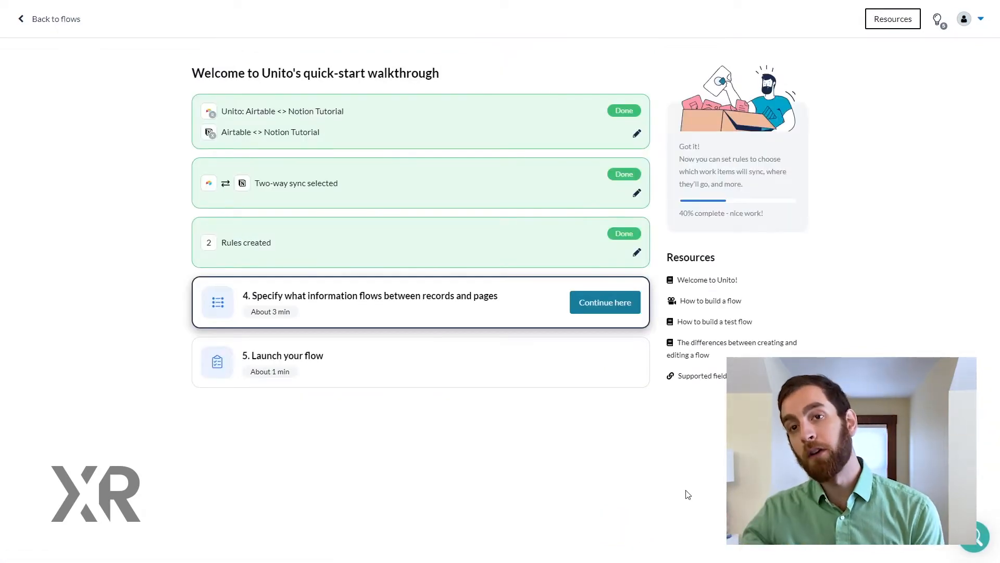
left_click(604, 302)
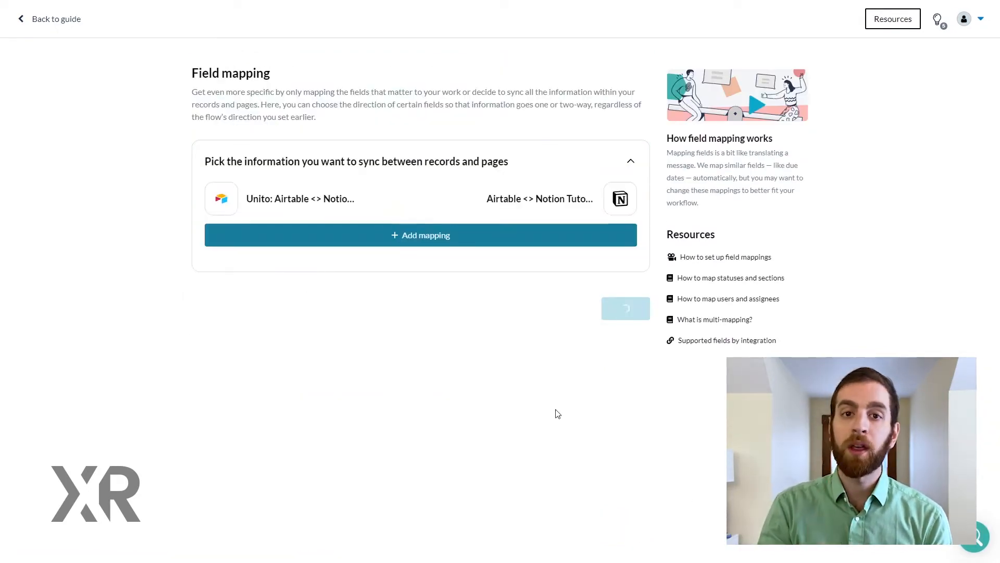
Step: Map the Company, Department and Email fields between Airtable and Notion
left_click(420, 235)
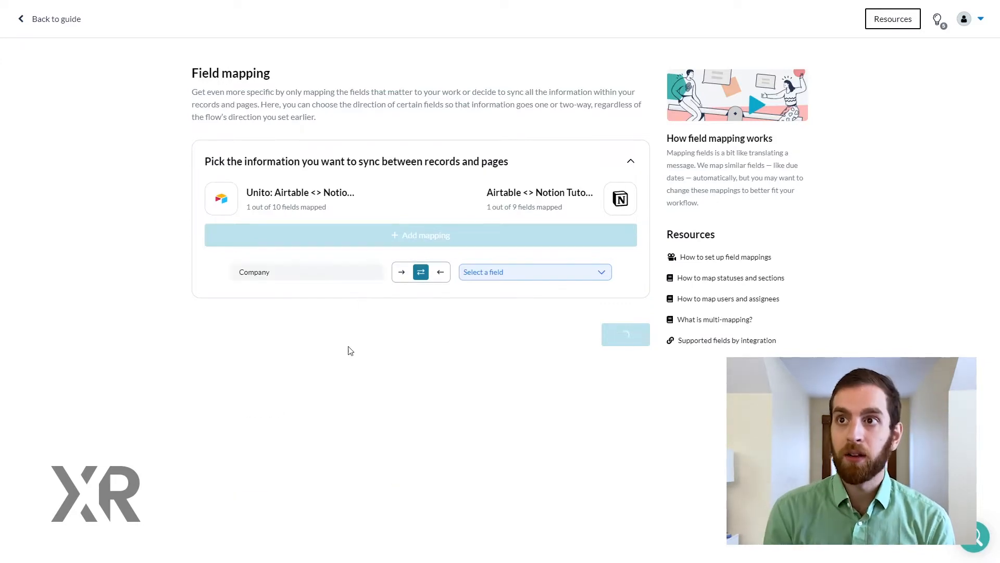
left_click(534, 271)
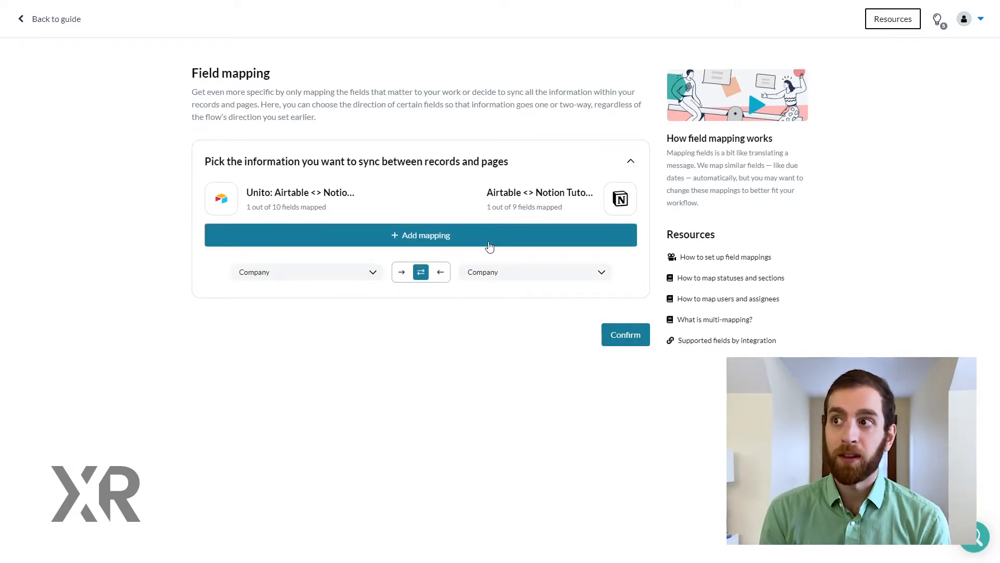
left_click(420, 235)
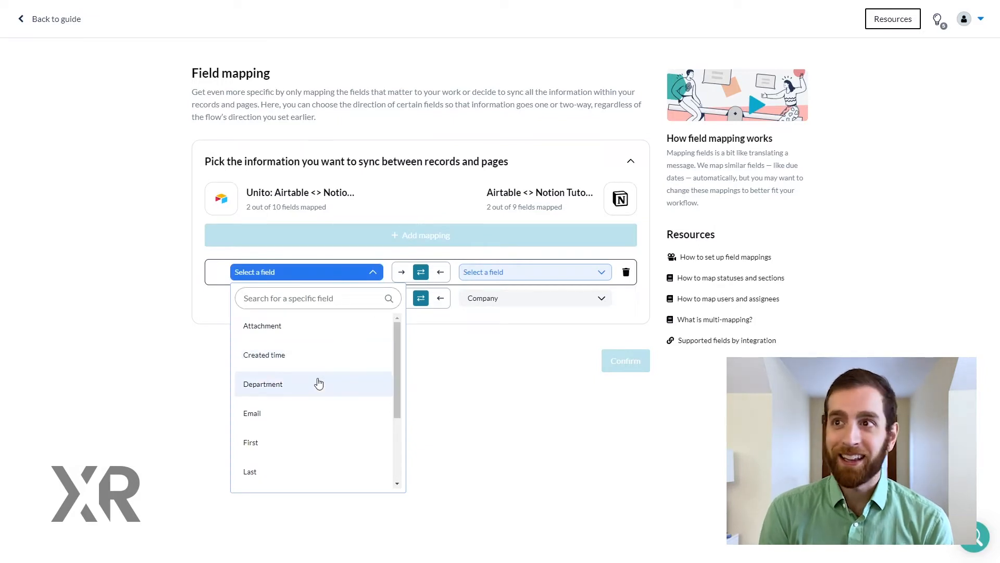
left_click(262, 383)
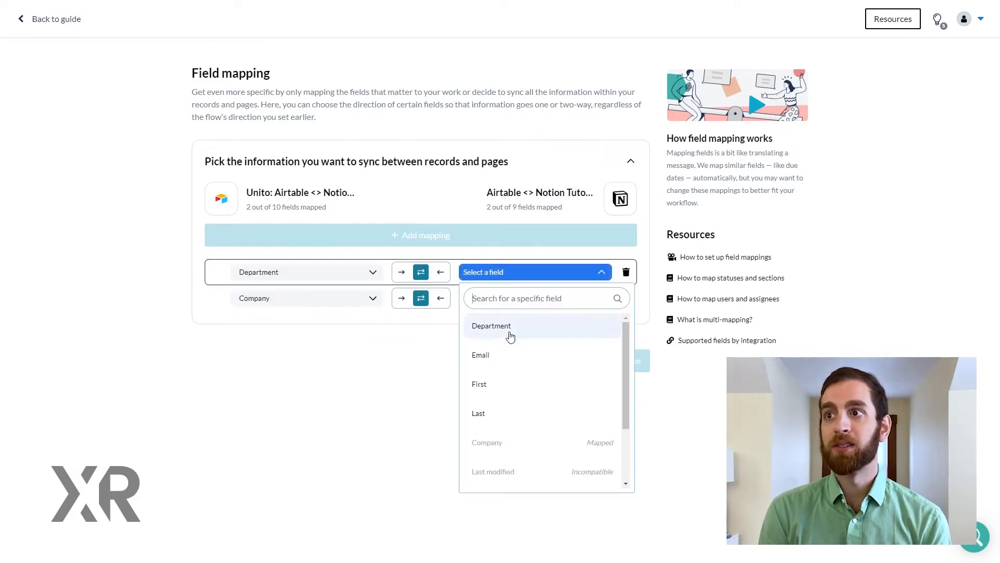
left_click(491, 326)
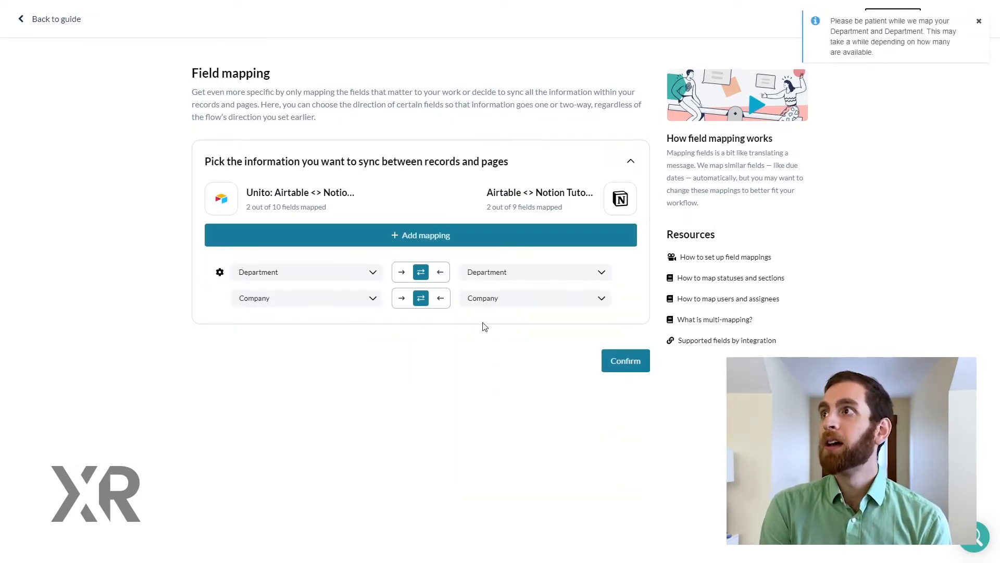
left_click(420, 235)
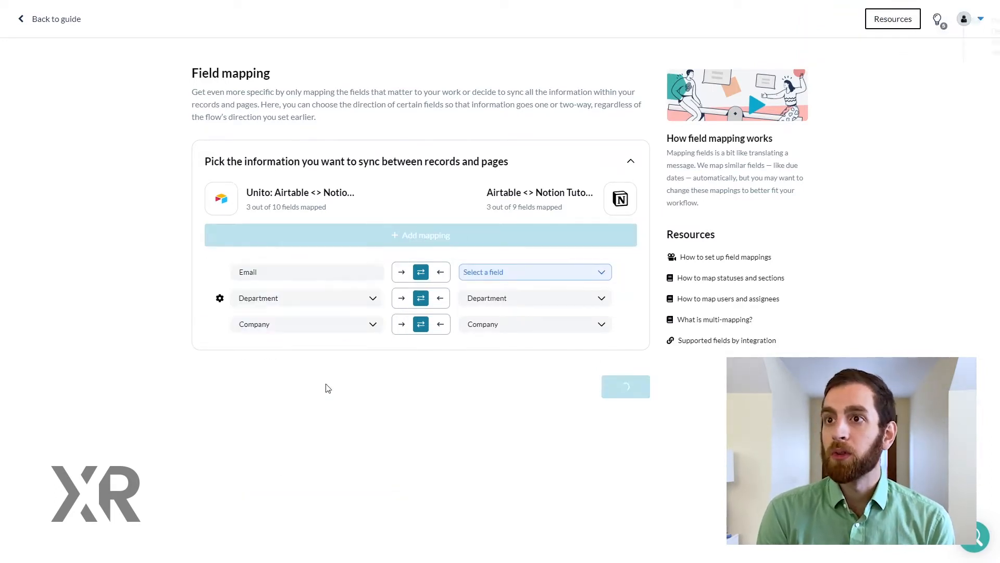
left_click(535, 272)
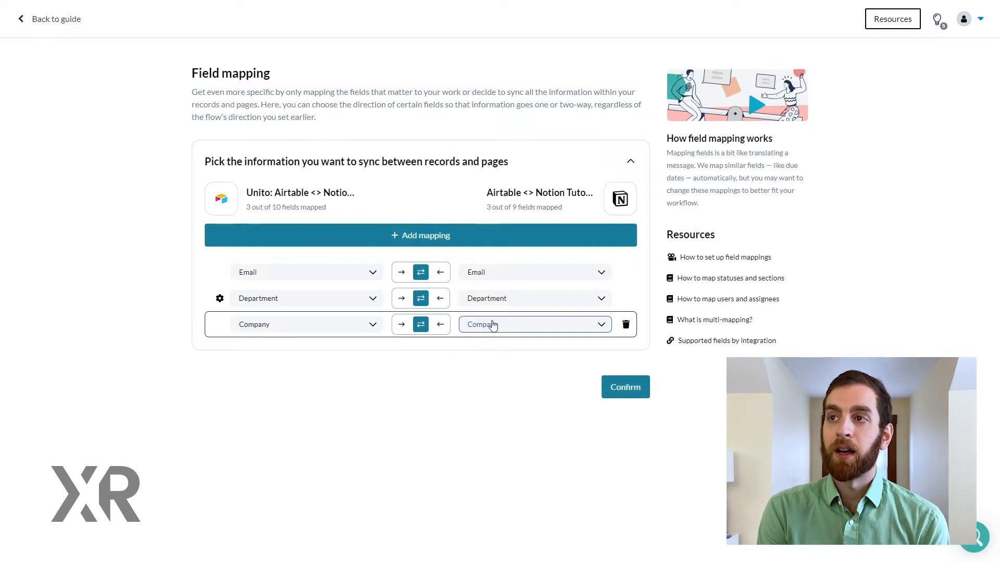
Step: Map First, Last, and Start Date to Start Date (Start date), then confirm
left_click(420, 235)
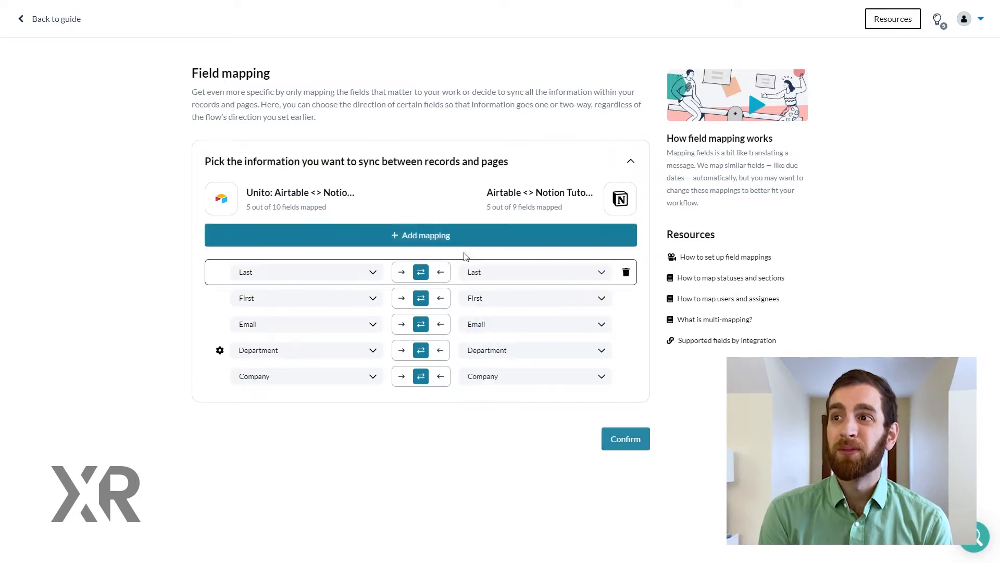
left_click(420, 235)
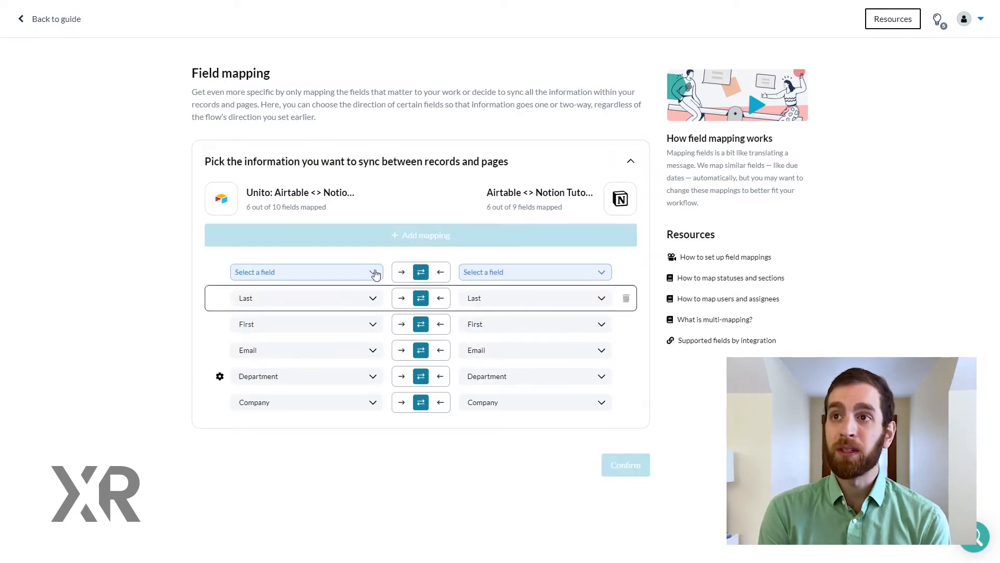
left_click(306, 272)
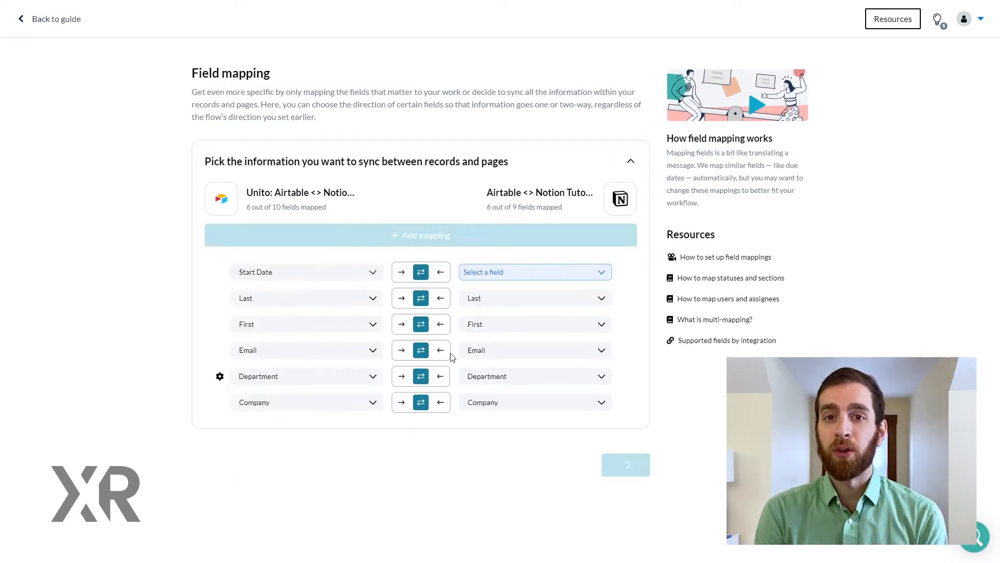
left_click(531, 272)
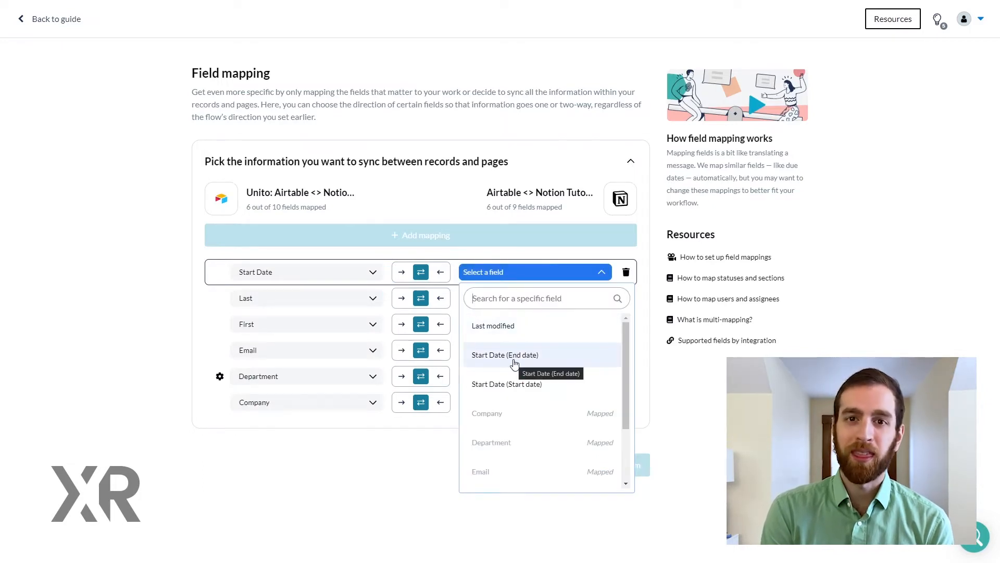
left_click(506, 384)
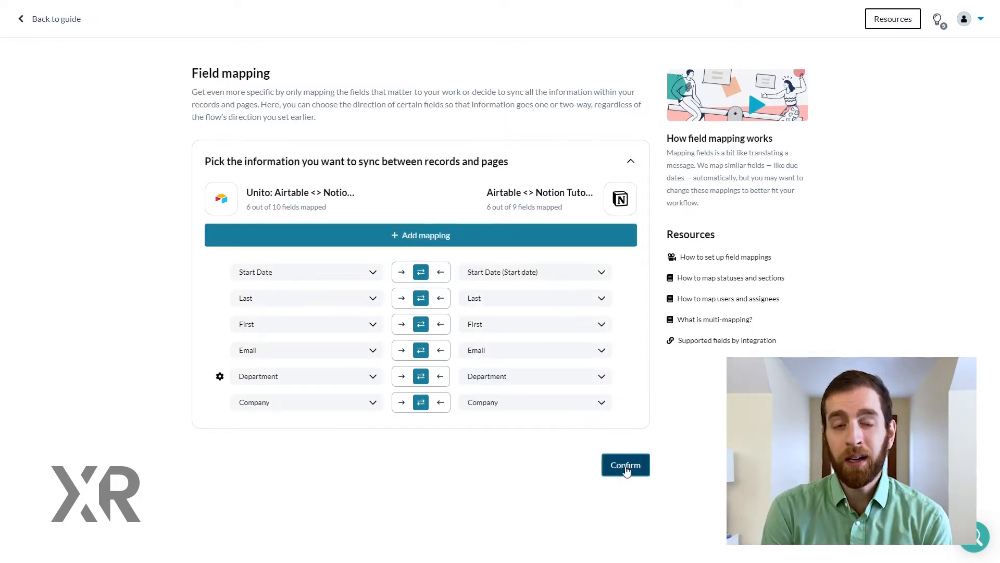
left_click(625, 465)
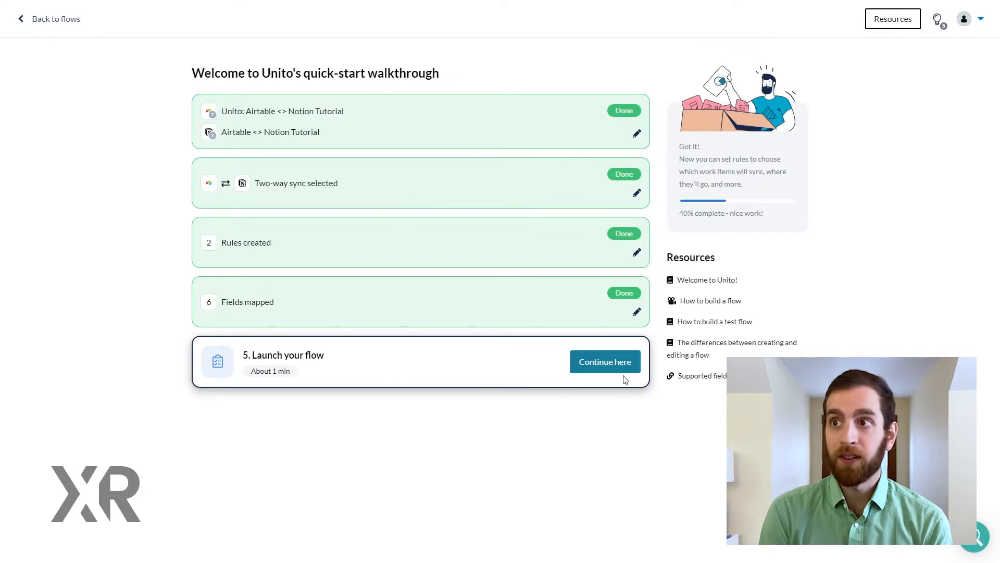
Step: Launch the Airtable–Notion tutorial flow with auto sync on
left_click(604, 362)
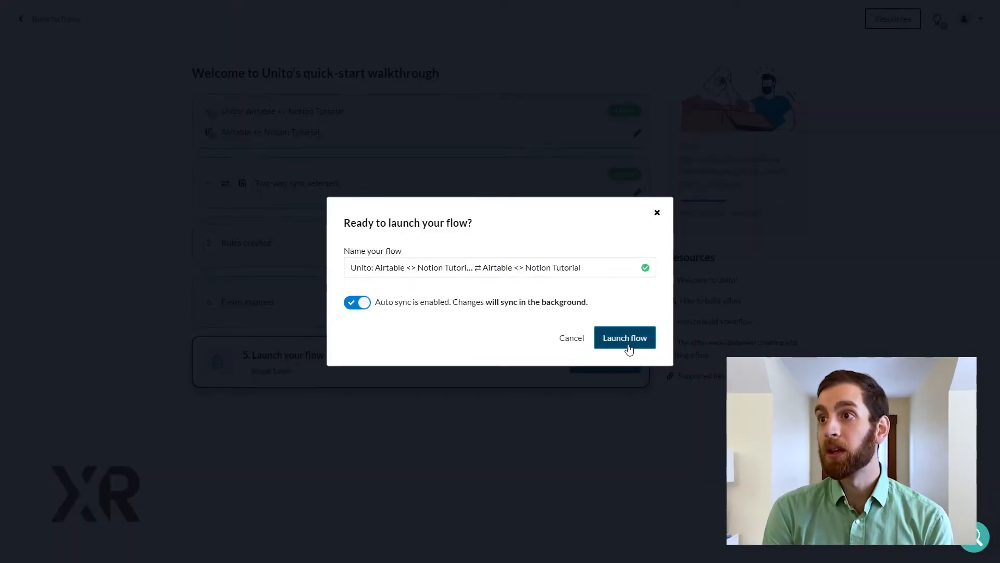
left_click(624, 337)
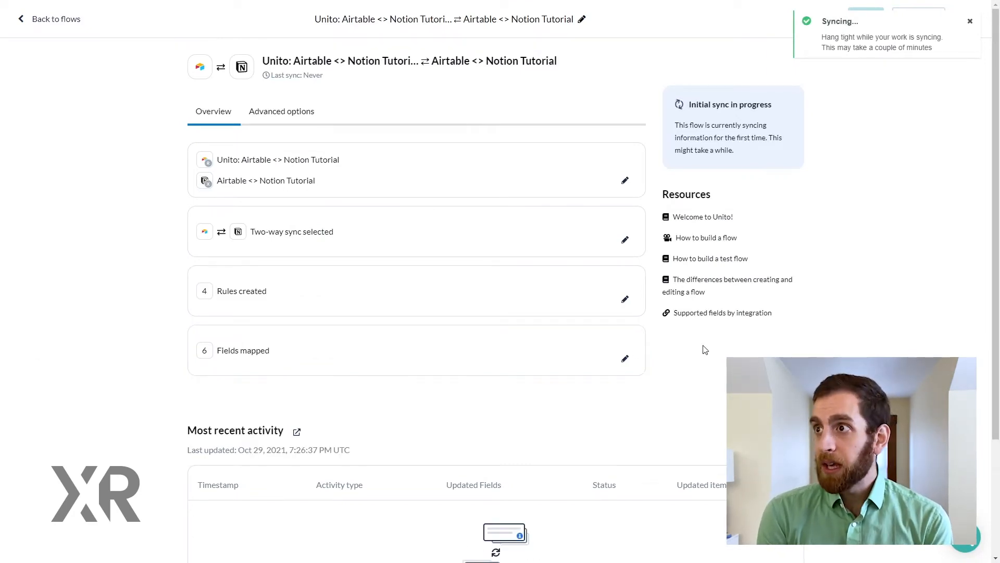
scroll("down", 3)
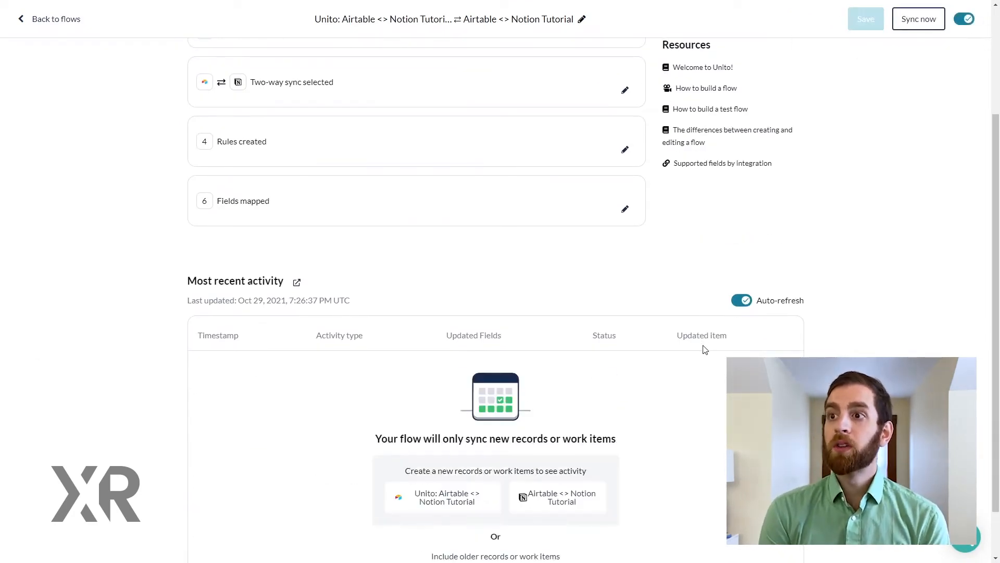
scroll("down", 3)
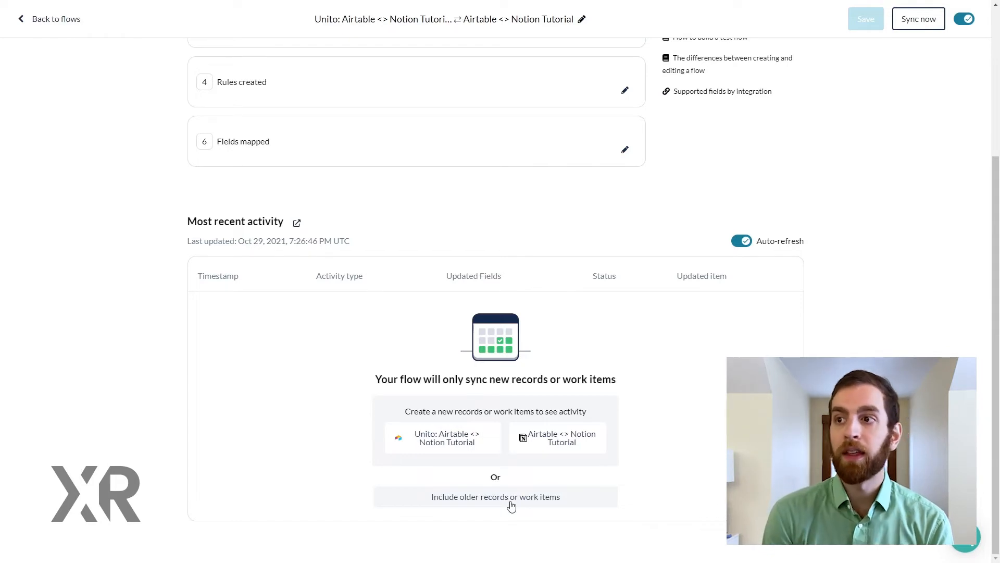
Step: Include older existing records in the flow's sync and confirm
left_click(495, 497)
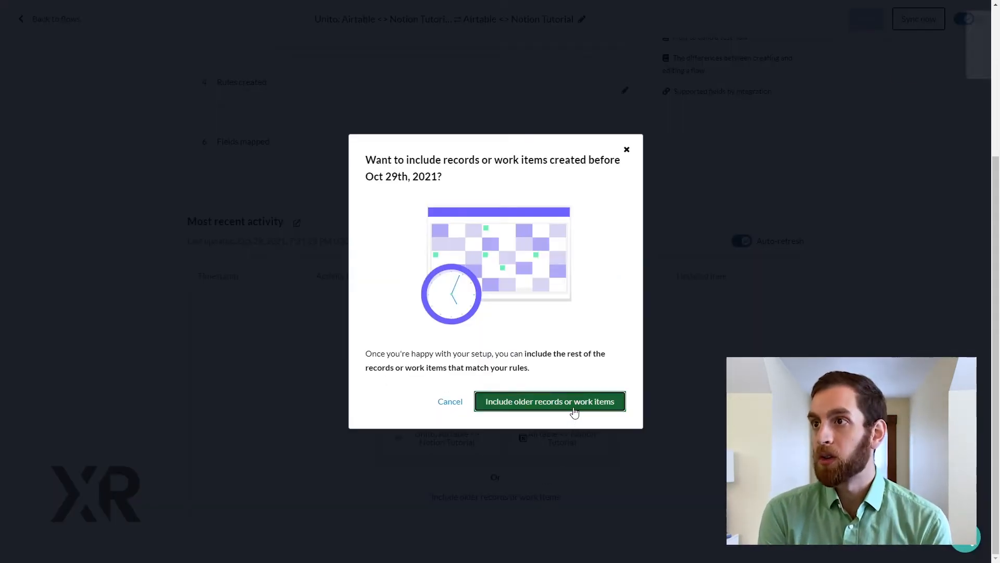
left_click(549, 401)
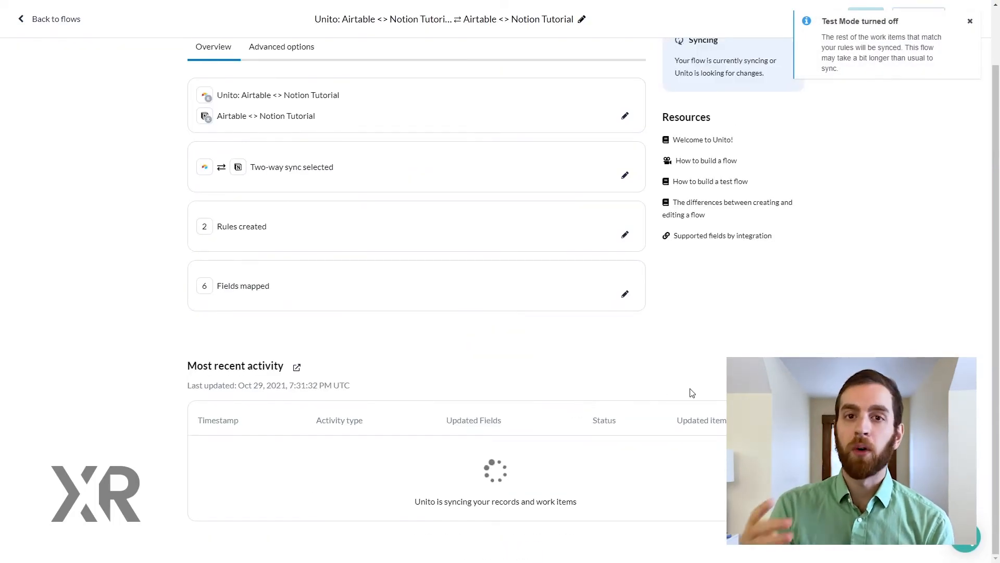
left_click(970, 21)
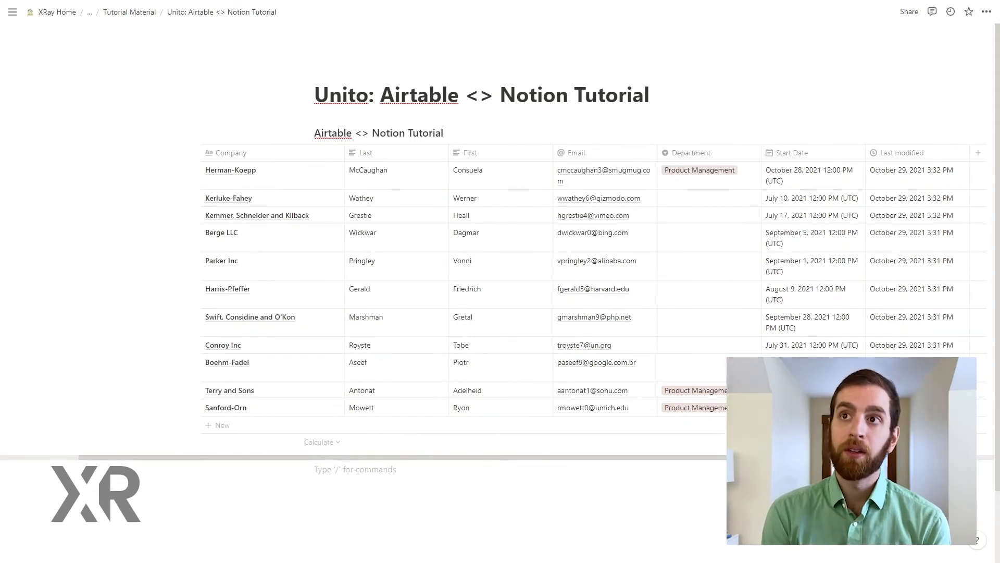
Step: Add a FakeCo Notion row for John Smith with email and Engineering department
left_click(756, 33)
type("FakeCo")
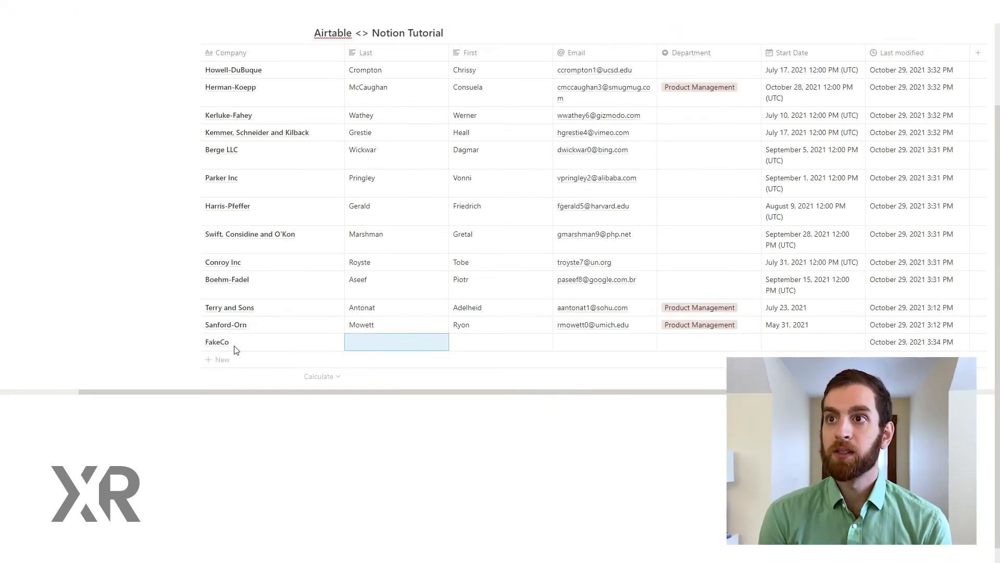
type("Smith")
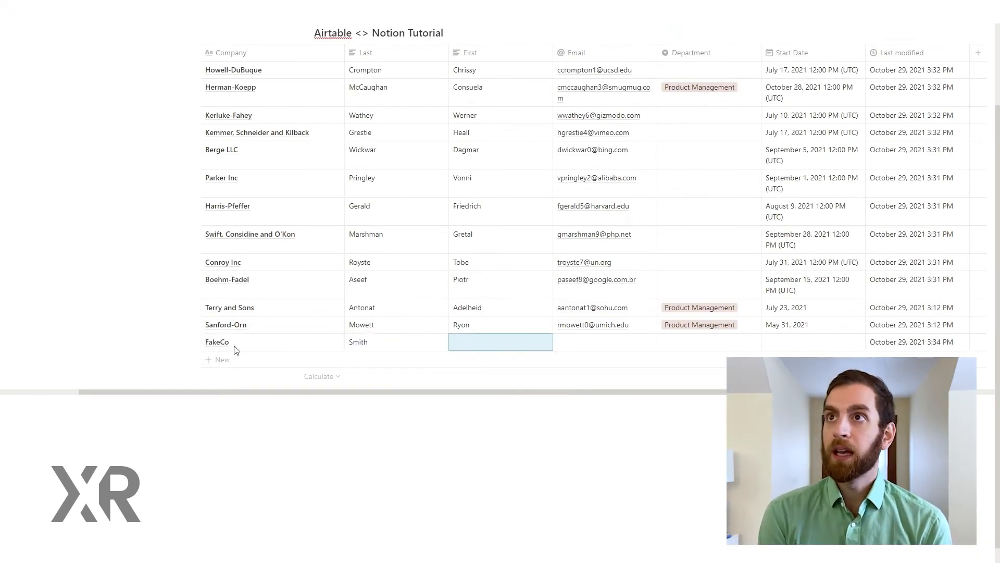
type("John")
left_click(710, 342)
type("Eng")
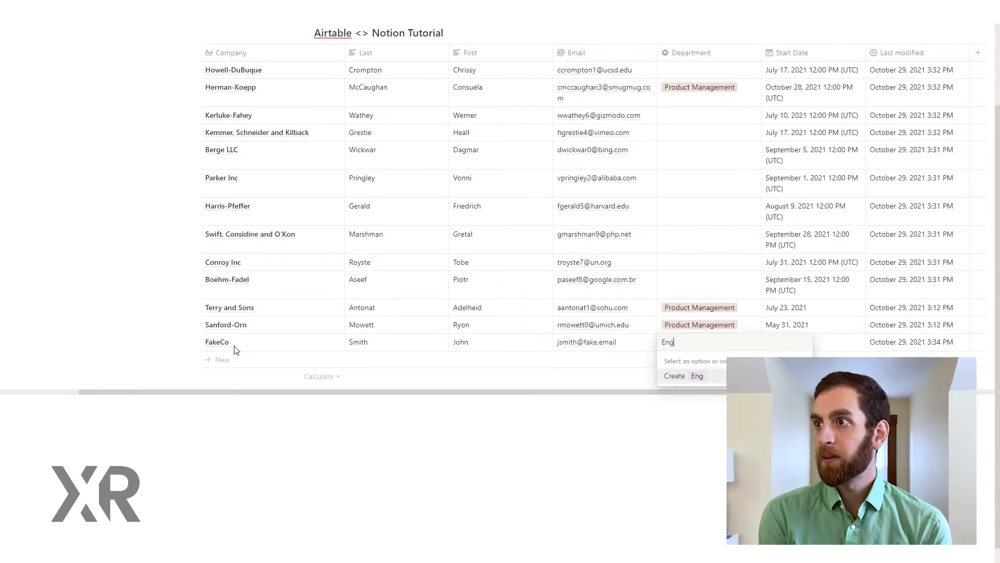
type("ineering")
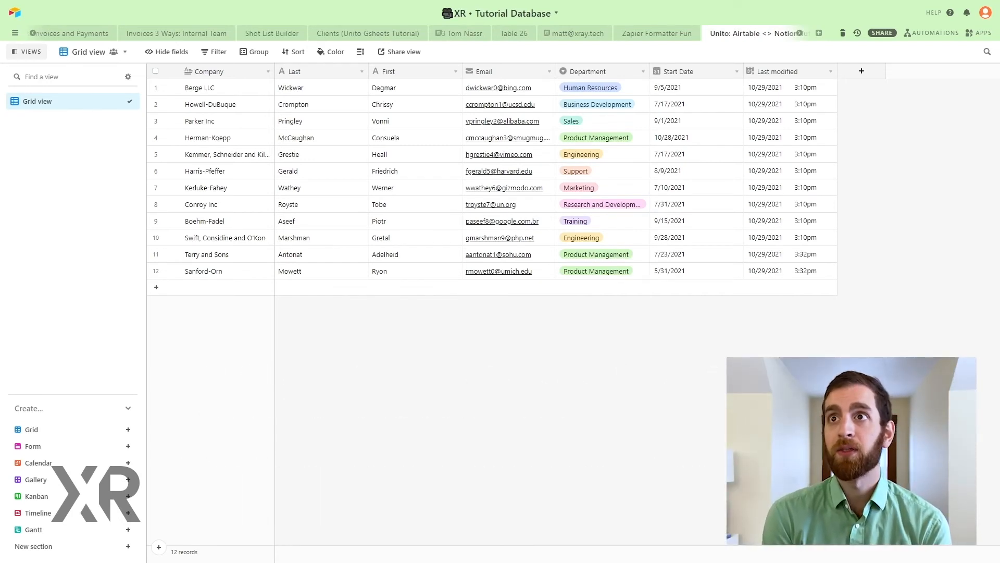
Step: Inspect the synced FakeCo row, the 13th record in the Airtable table
left_click(155, 287)
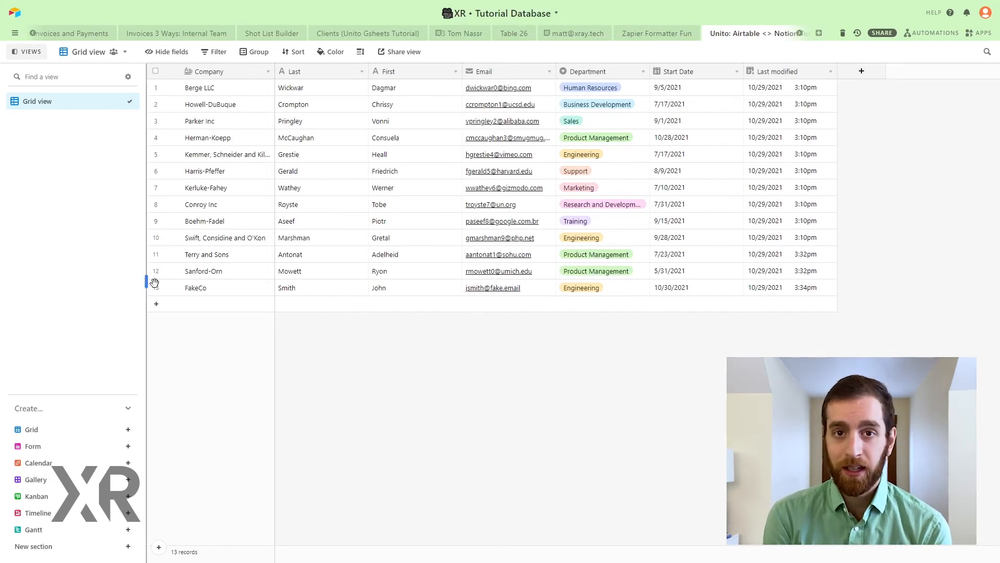
left_click(228, 287)
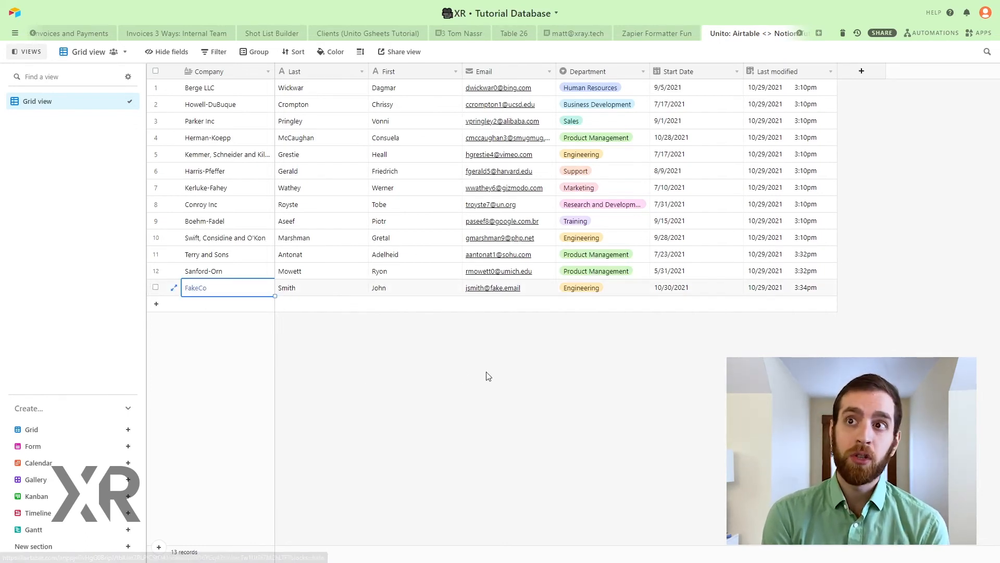